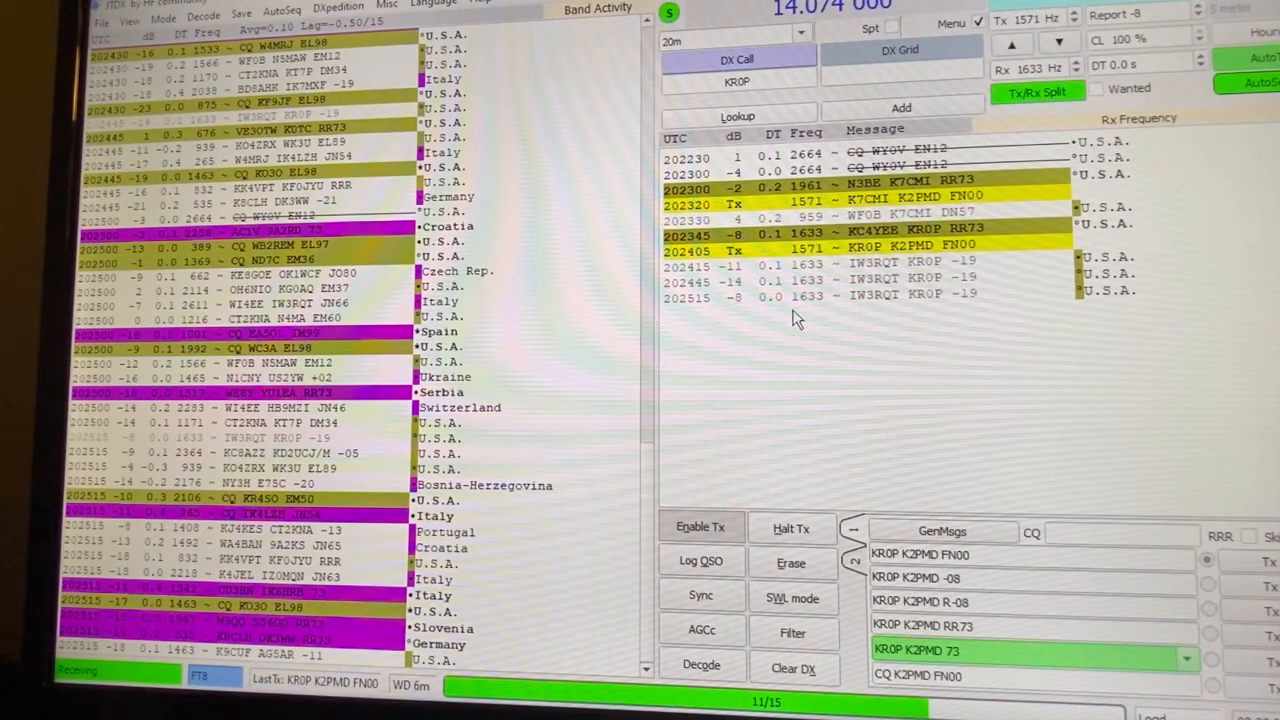
# Run Decode again on the new 20 m FT8 periods, showing W8CAR answering KR0P with +17
pyautogui.click(701, 664)
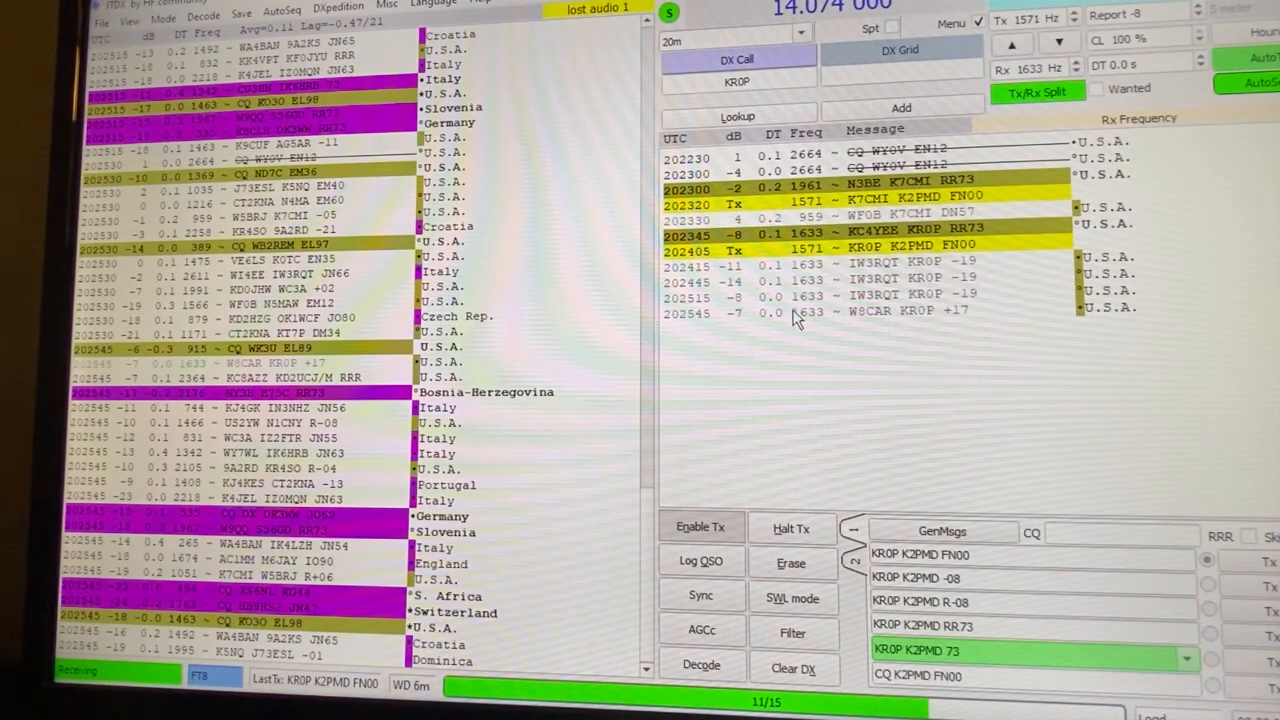
pyautogui.click(701, 666)
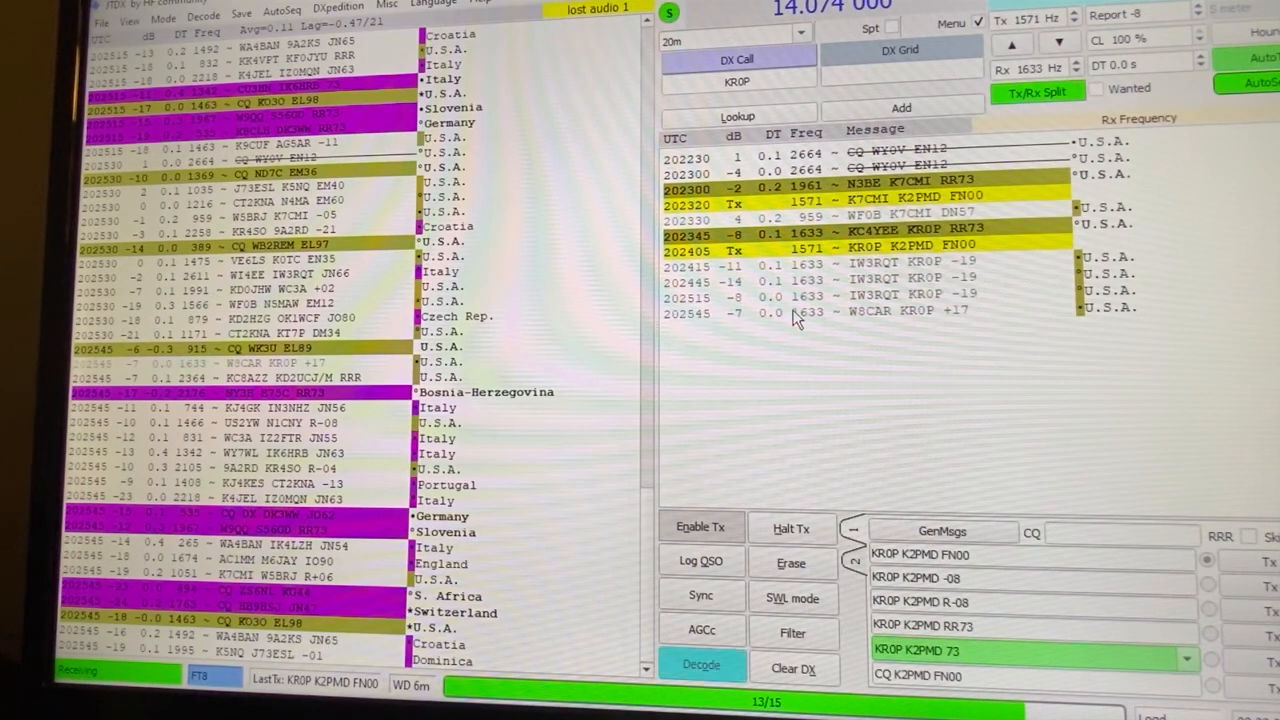